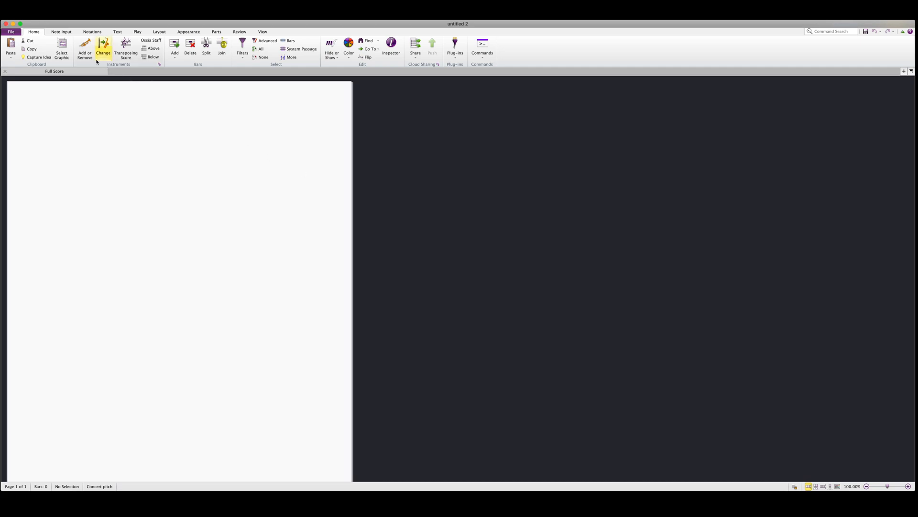
# Add the Strings section Violin I through Contrabass via Add or Remove Instruments.
pyautogui.click(84, 47)
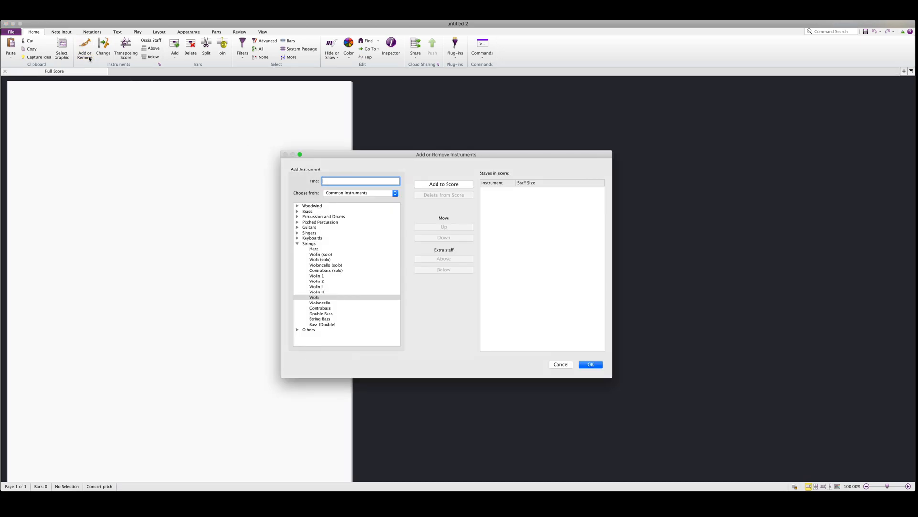
pyautogui.click(317, 286)
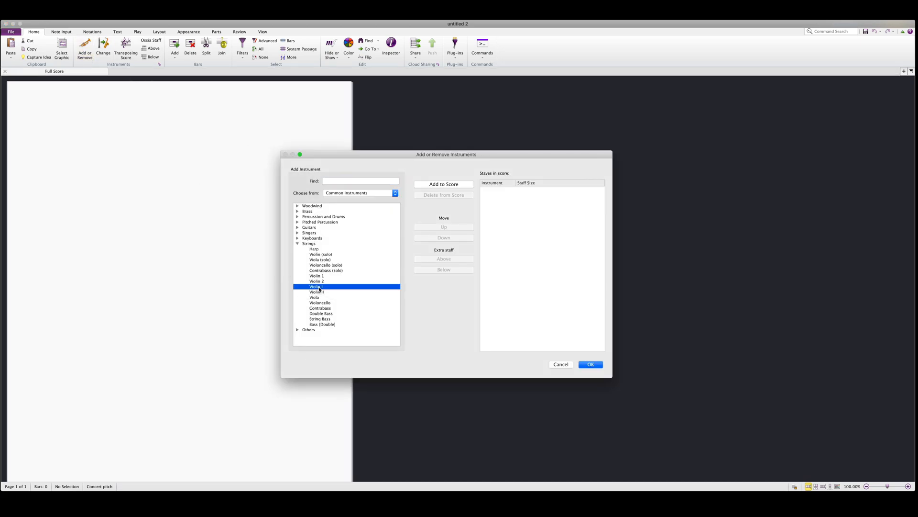
pyautogui.click(320, 307)
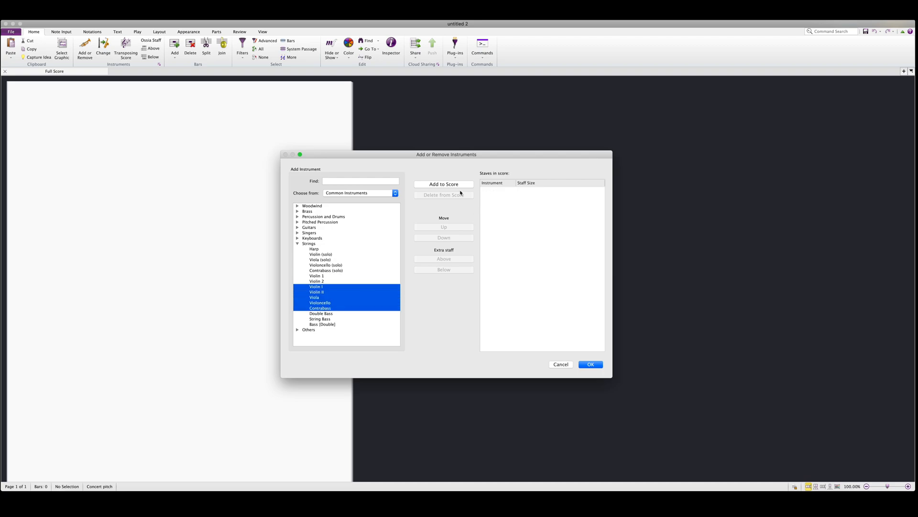
pyautogui.click(590, 364)
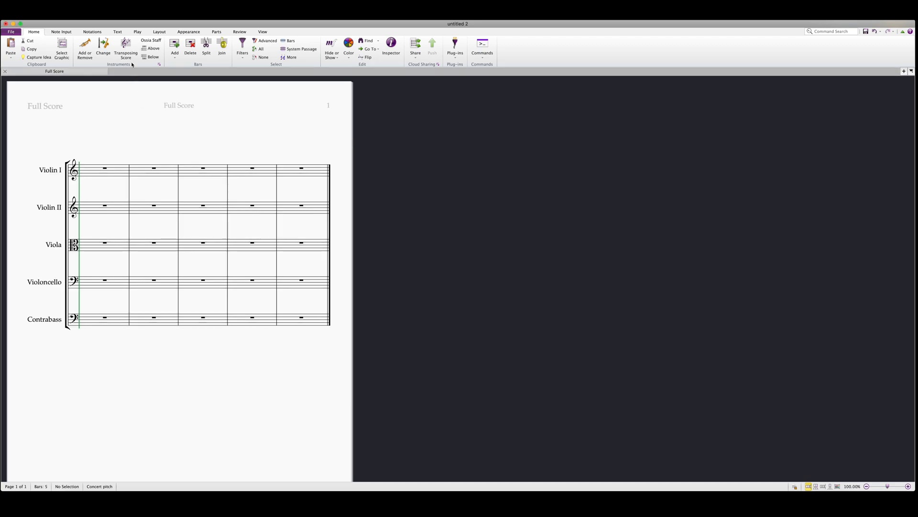
# Create and activate a new playback configuration named 'Strings' in Playback Devices.
pyautogui.click(137, 32)
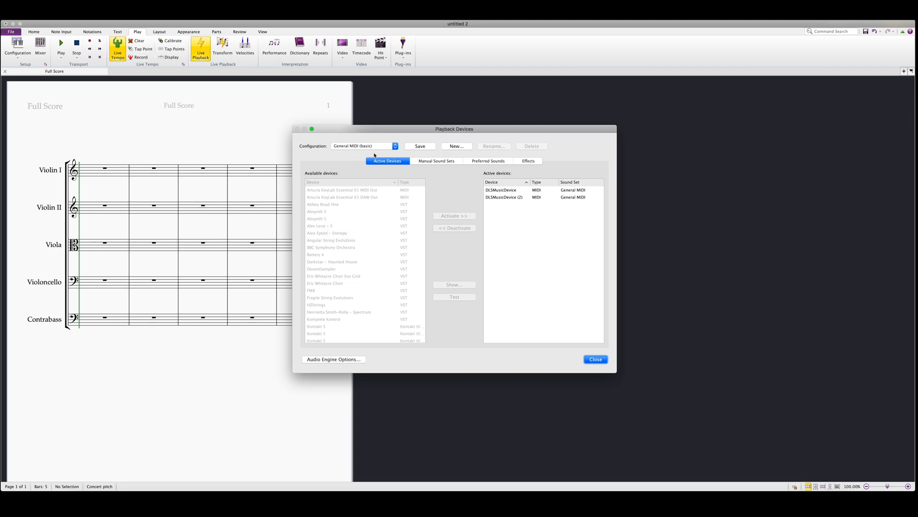
pyautogui.moveTo(413, 156)
pyautogui.write('Stru')
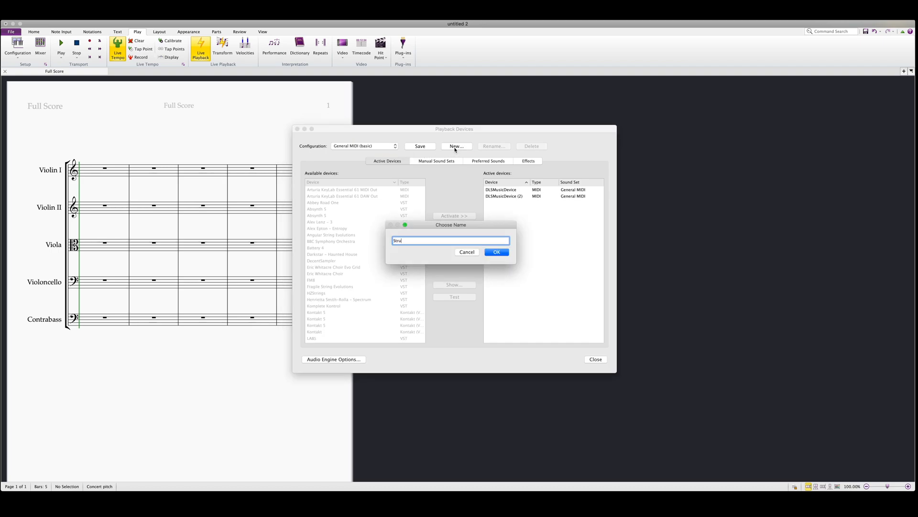
pyautogui.click(466, 252)
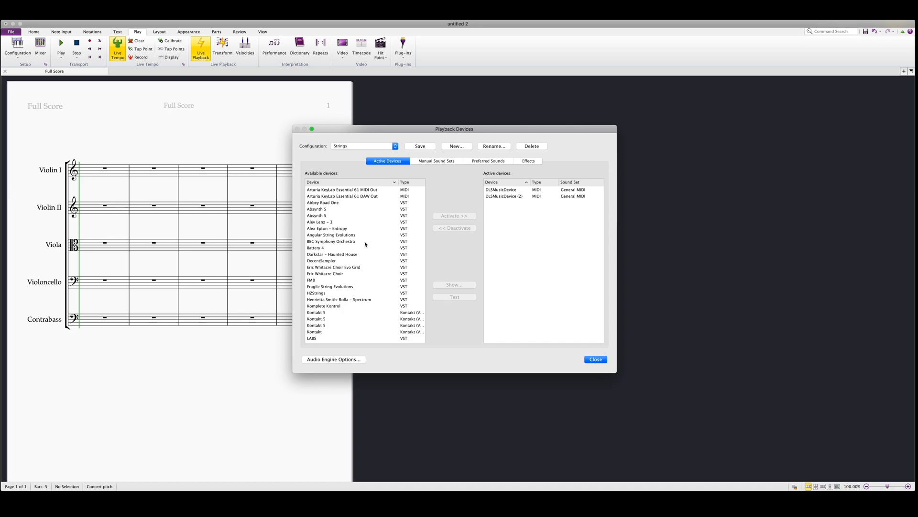
# Activate BBC Symphony Orchestra instances for Violin 1, Violins 2, Viola, Celli and Bass.
pyautogui.click(330, 241)
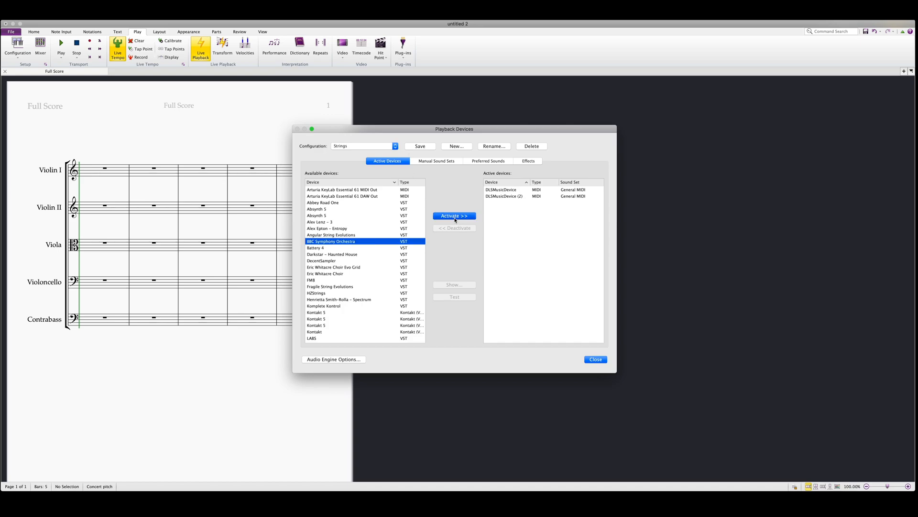
pyautogui.click(453, 215)
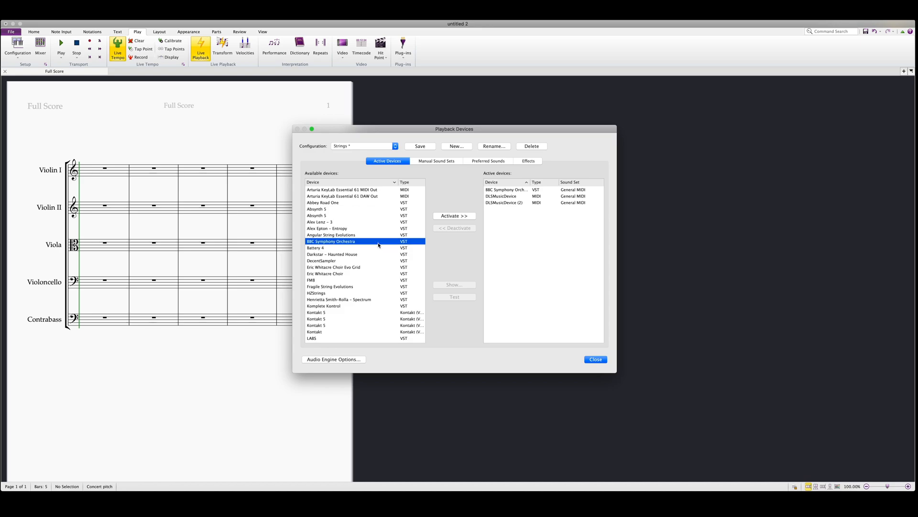
pyautogui.click(454, 215)
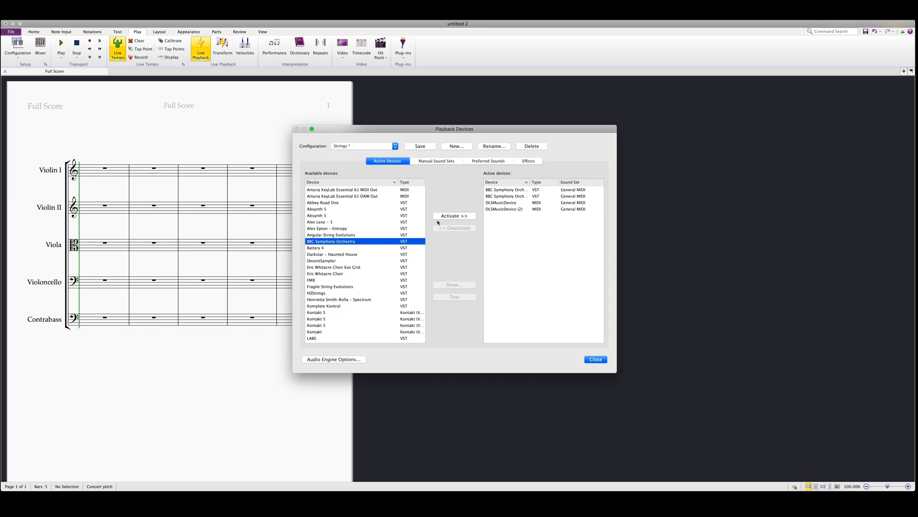
pyautogui.click(454, 216)
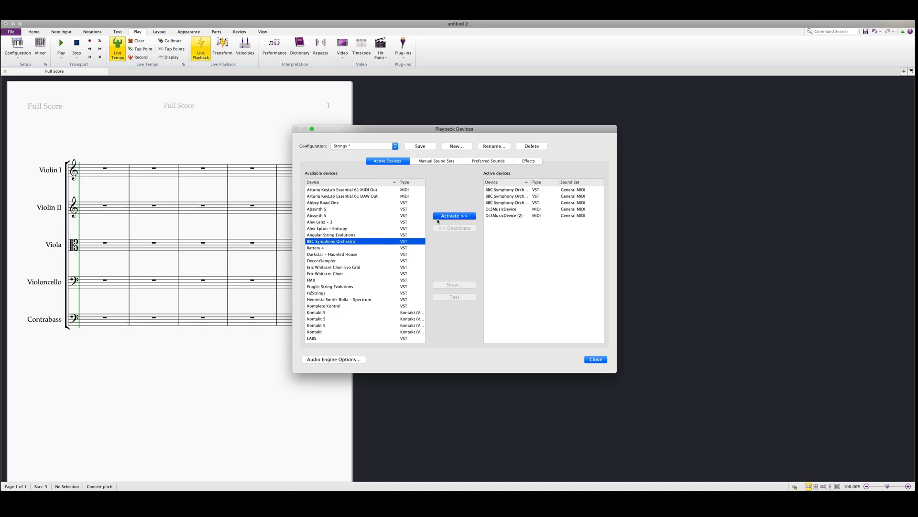
pyautogui.click(454, 215)
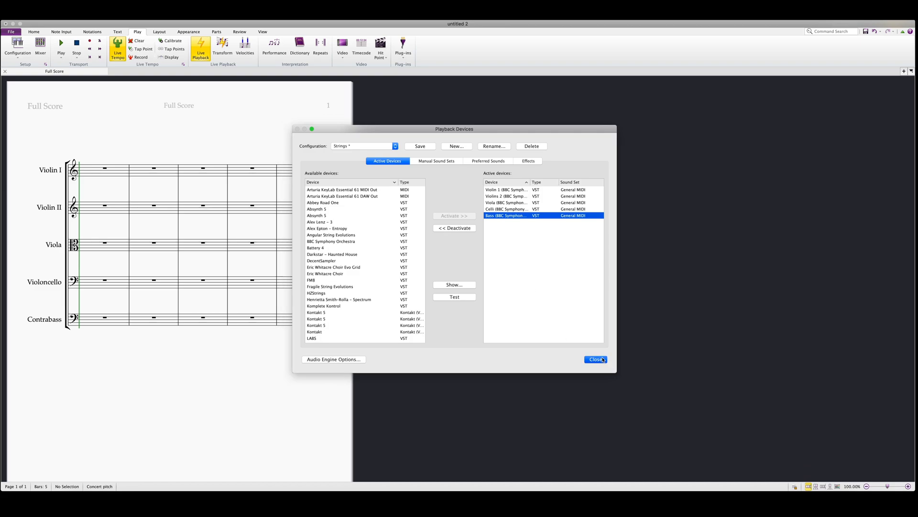
# Close Playback Devices and show the Mixer with the five string channel strips.
pyautogui.click(596, 359)
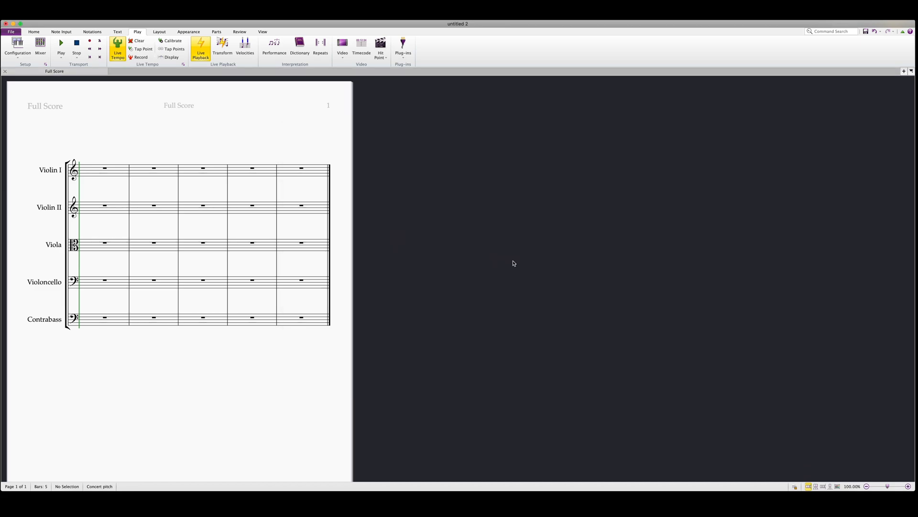
pyautogui.moveTo(103, 105)
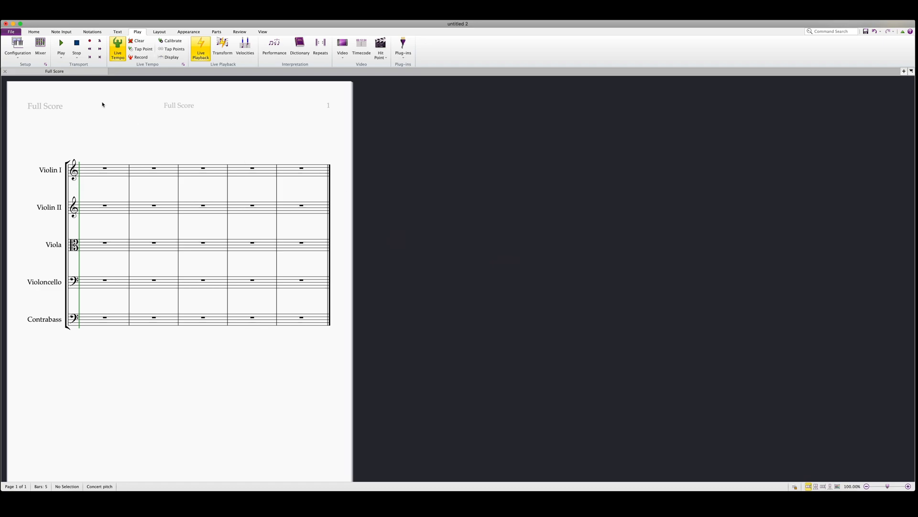
pyautogui.click(40, 46)
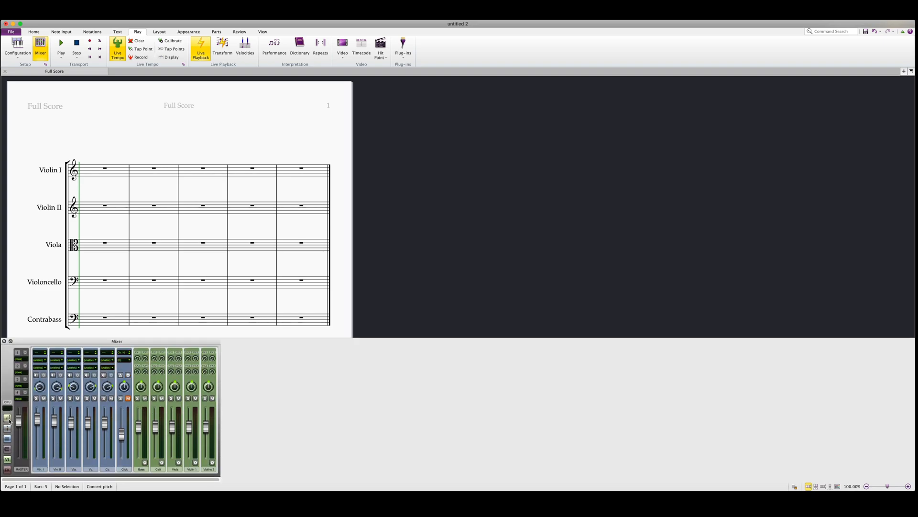
# Select the Bass channel in the Mixer to reach its BBC Symphony Orchestra instance.
pyautogui.click(40, 354)
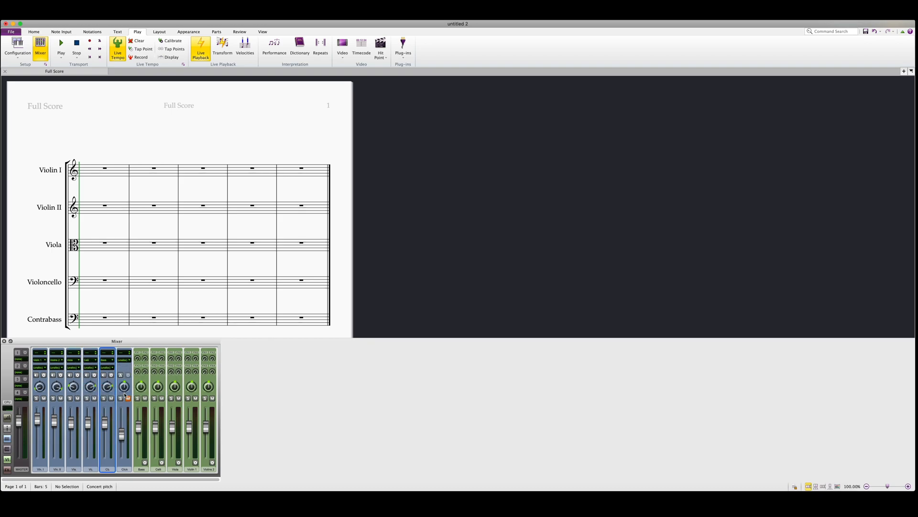
pyautogui.moveTo(124, 387)
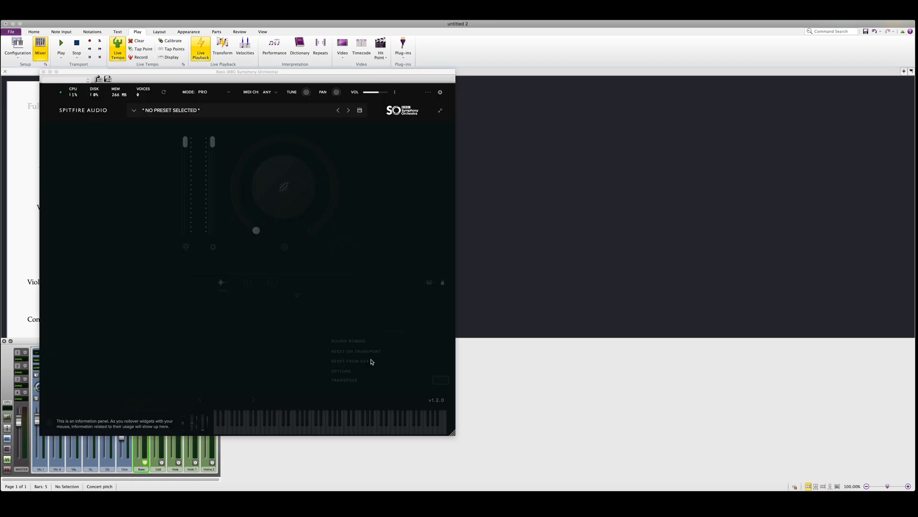
# Load a Basses patch with only the Legato technique and save it in the bass instance.
pyautogui.click(134, 110)
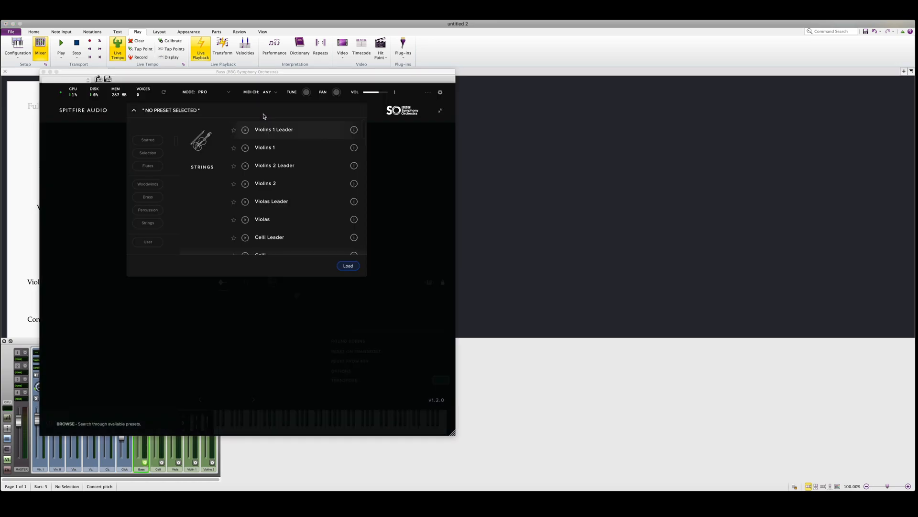
pyautogui.scroll(-3)
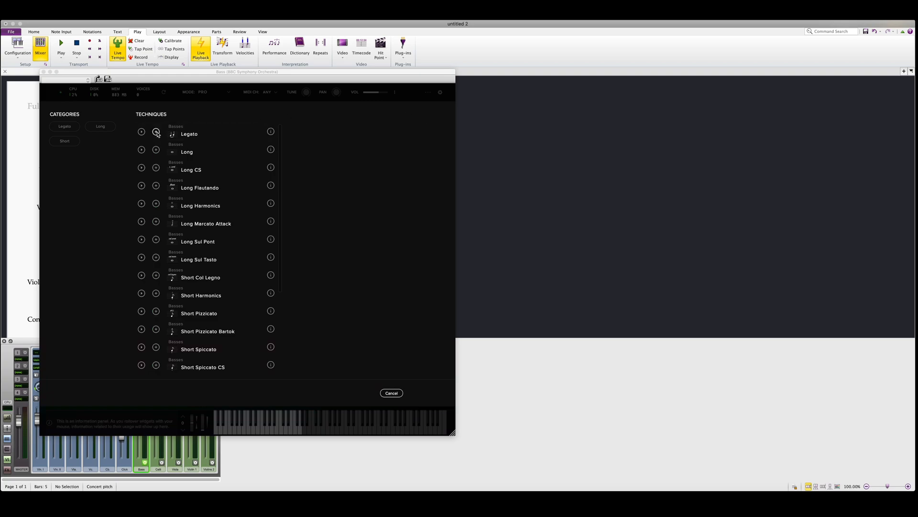
pyautogui.click(156, 131)
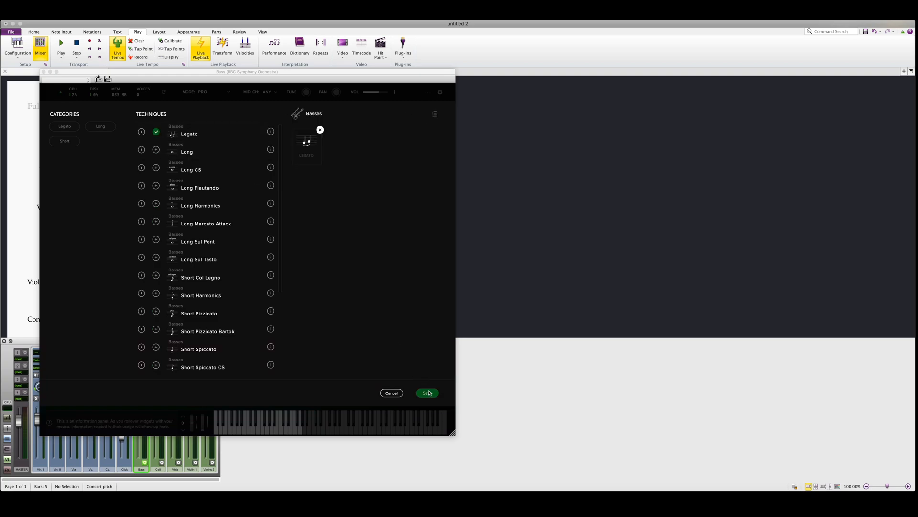
pyautogui.click(427, 393)
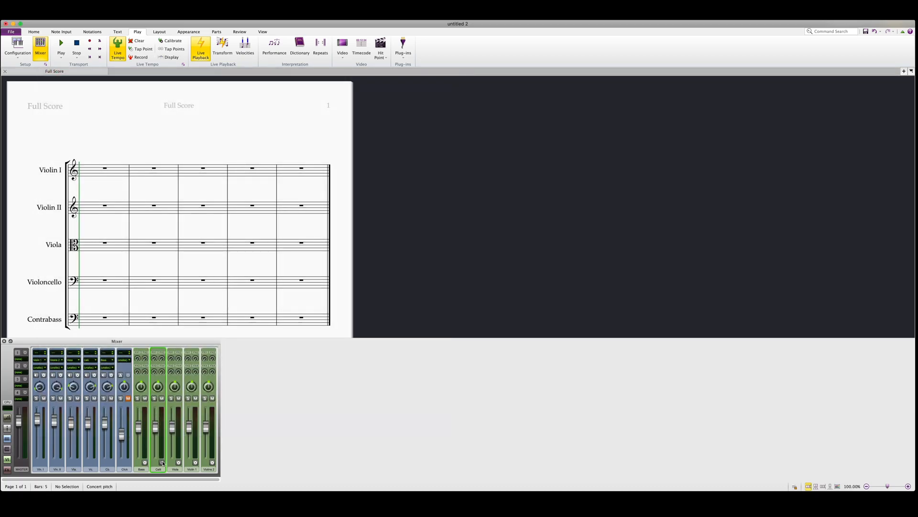
# Show the Violins 2 instance's interface with its Strings: Violins 2 Legato preset.
pyautogui.click(178, 462)
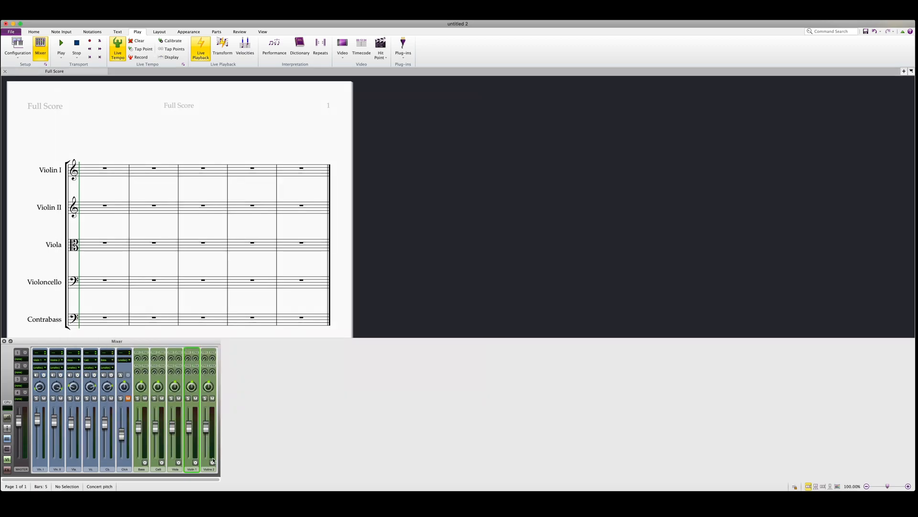
pyautogui.click(211, 462)
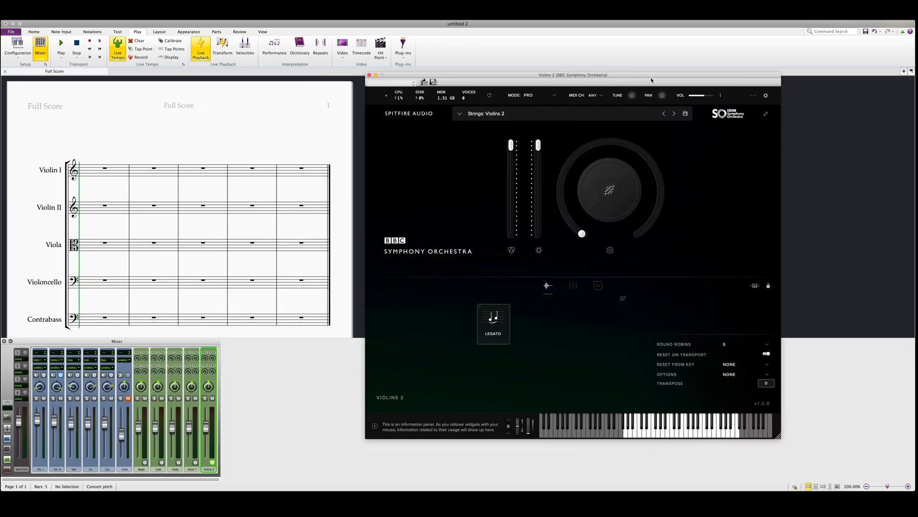